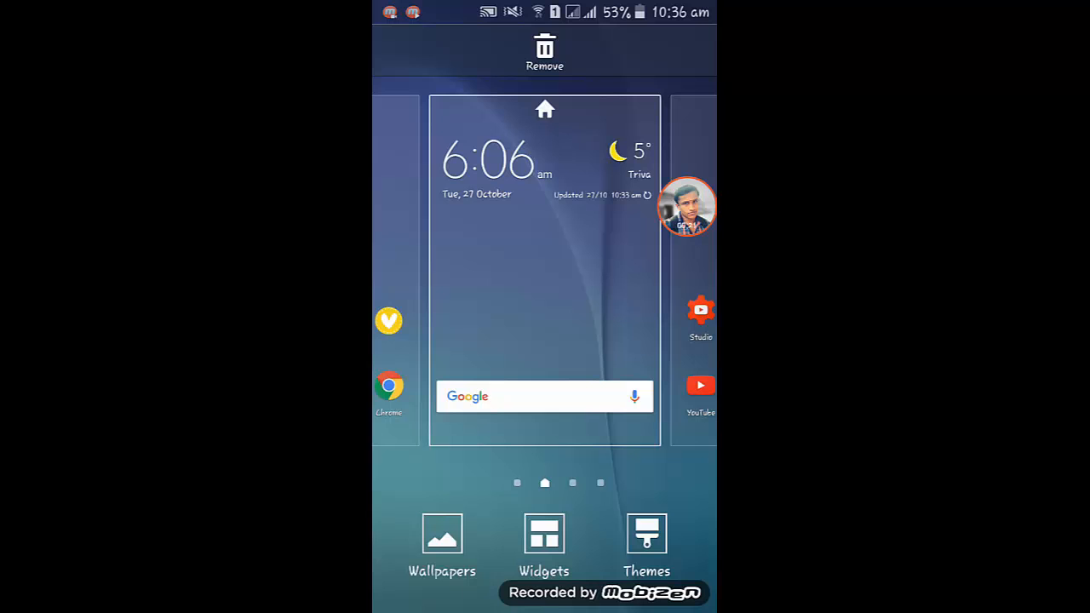
Launch the Theme Store from the home screen's Themes option
left_click(648, 545)
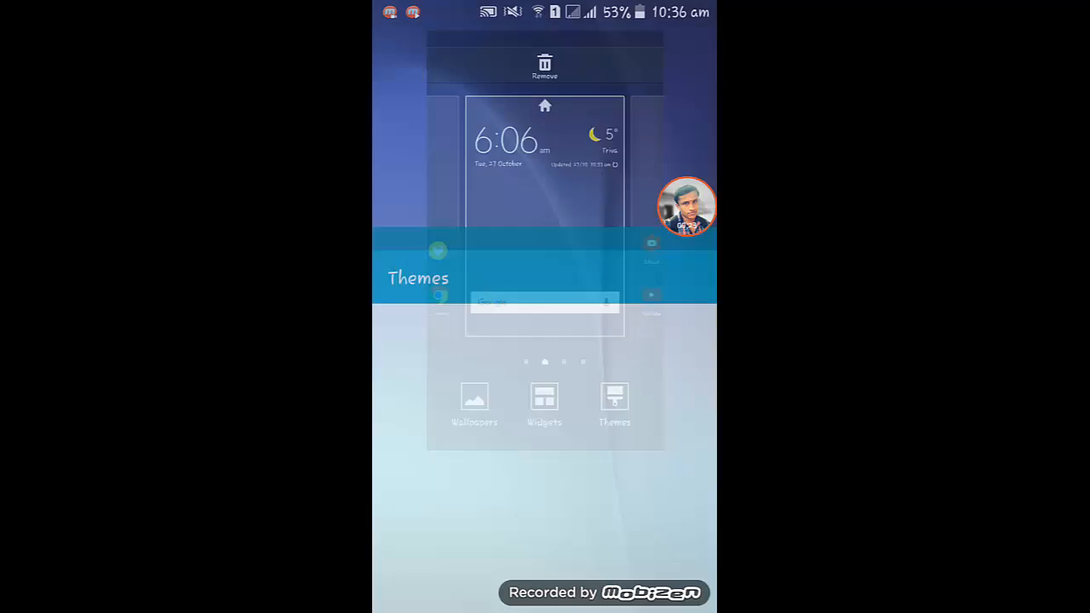
left_click(614, 405)
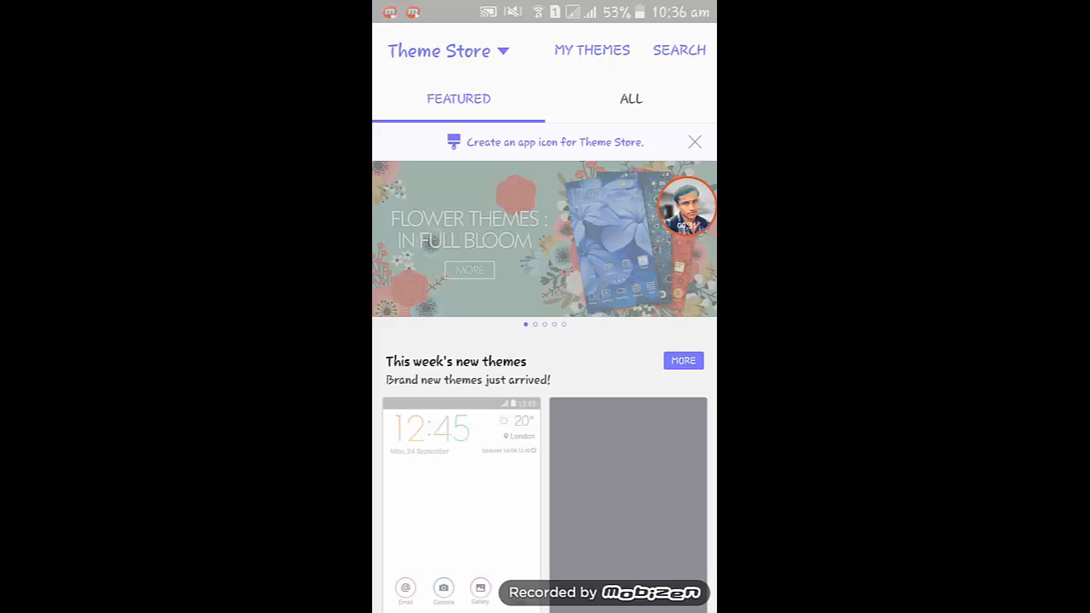
Search the Theme Store for "note 5" and show the Note 5 theme's details
left_click(678, 49)
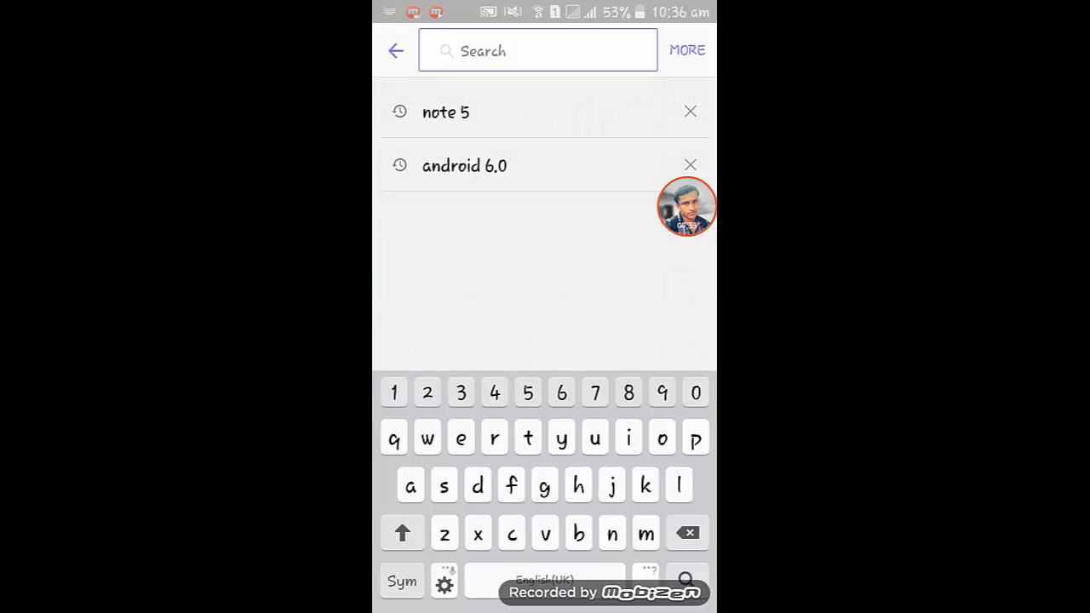
type("n")
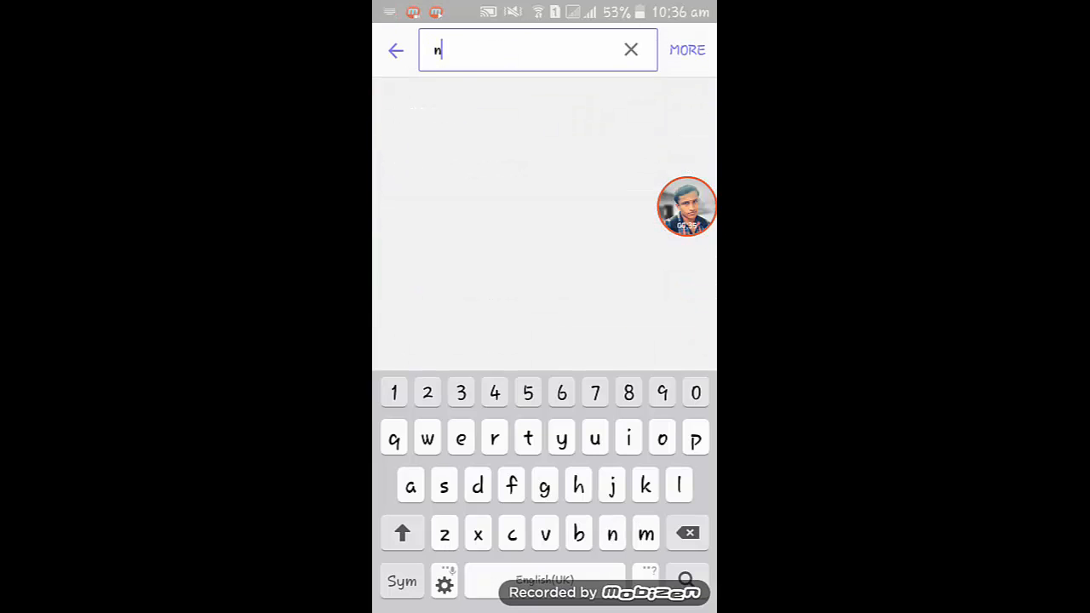
type("ote 5")
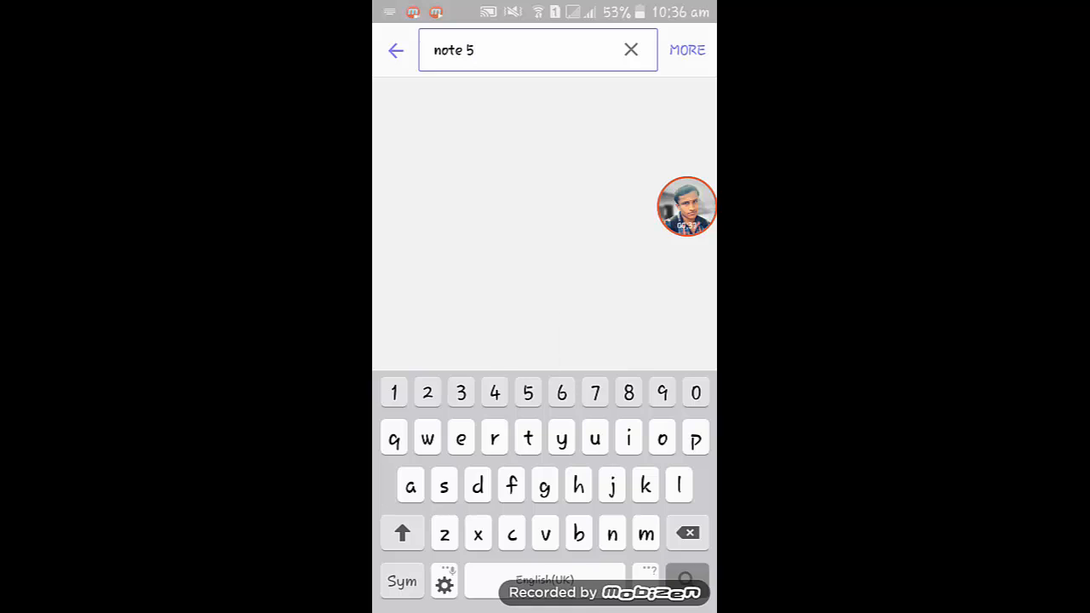
left_click(687, 581)
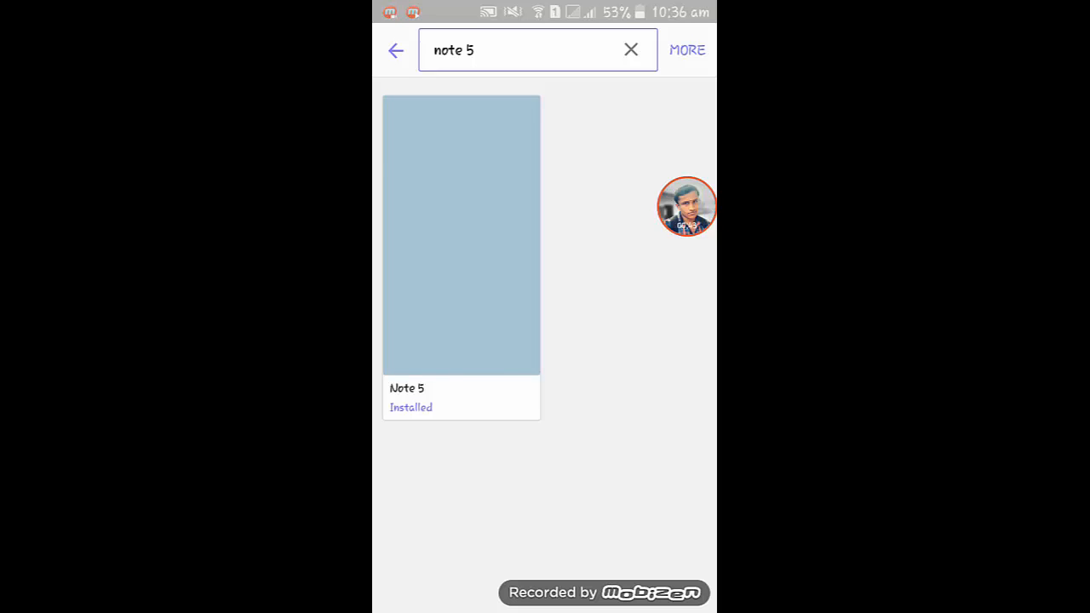
left_click(460, 235)
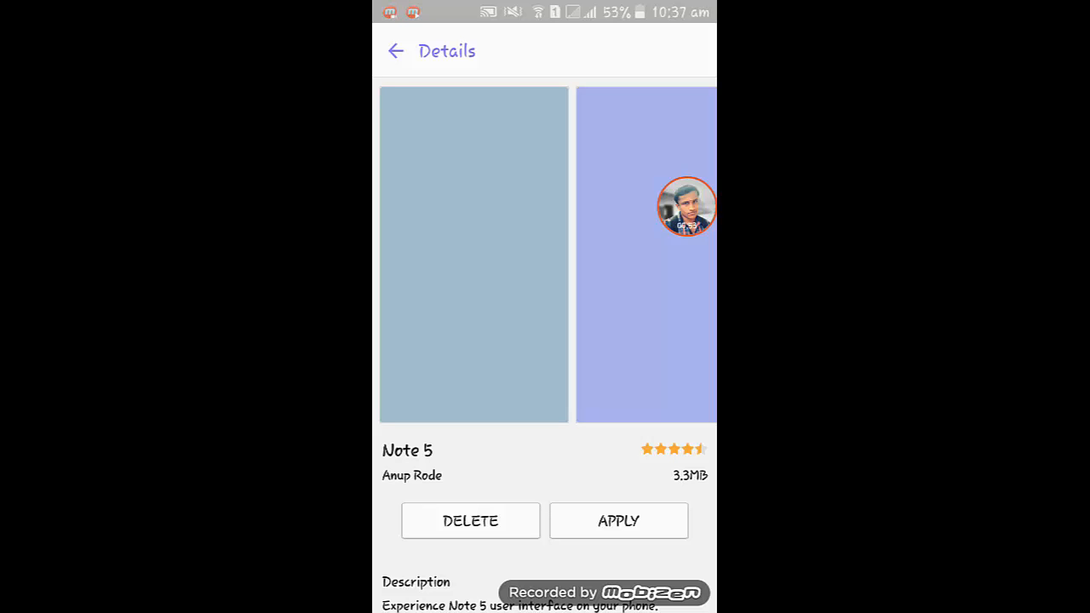
Apply the Note 5 theme, confirming that open apps will close
left_click(617, 522)
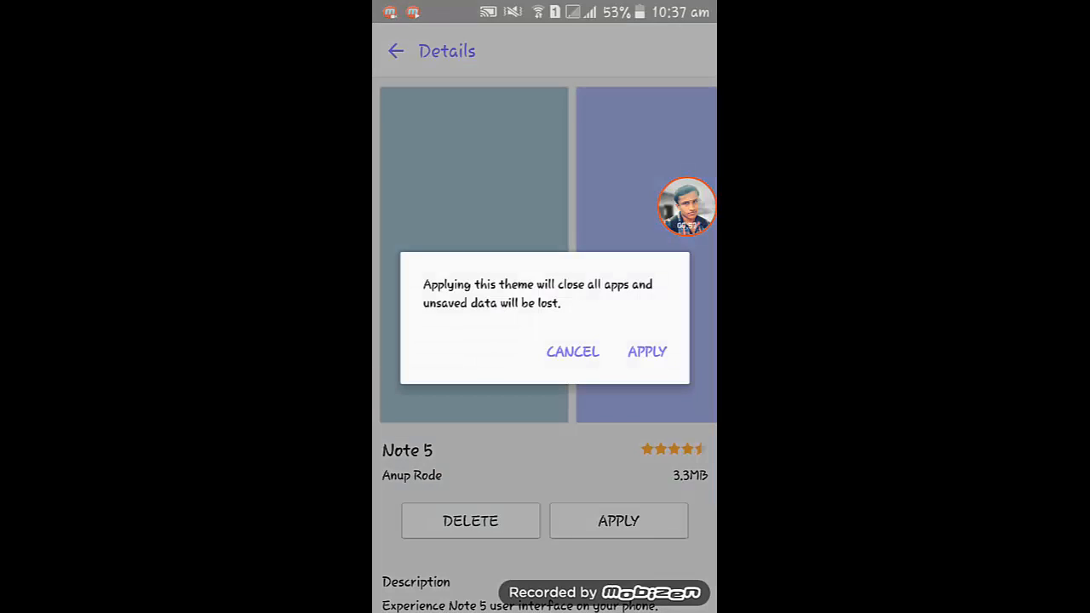
left_click(647, 351)
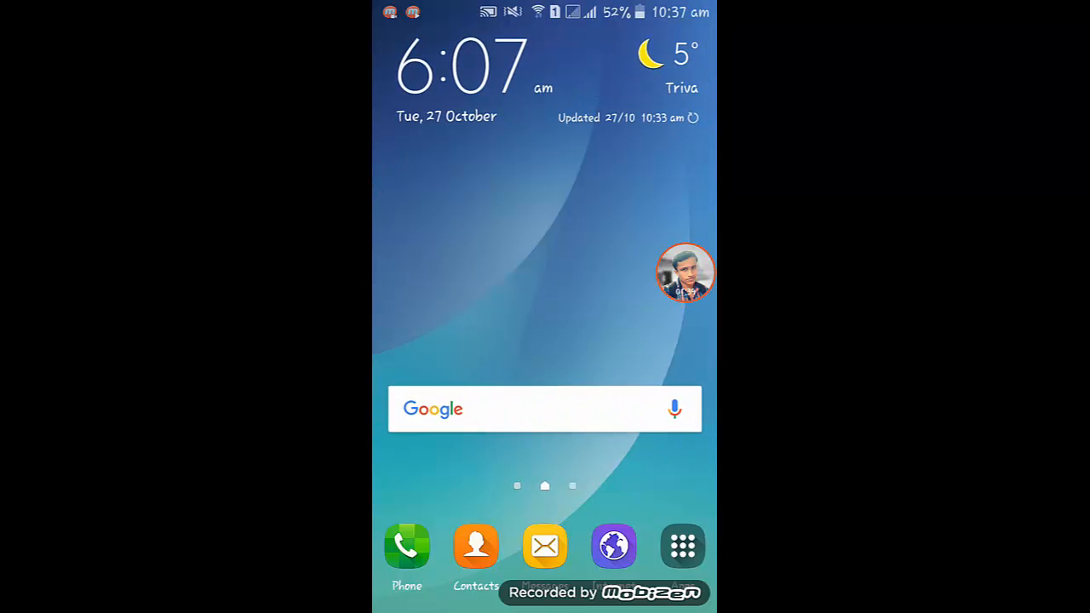
left_click(681, 545)
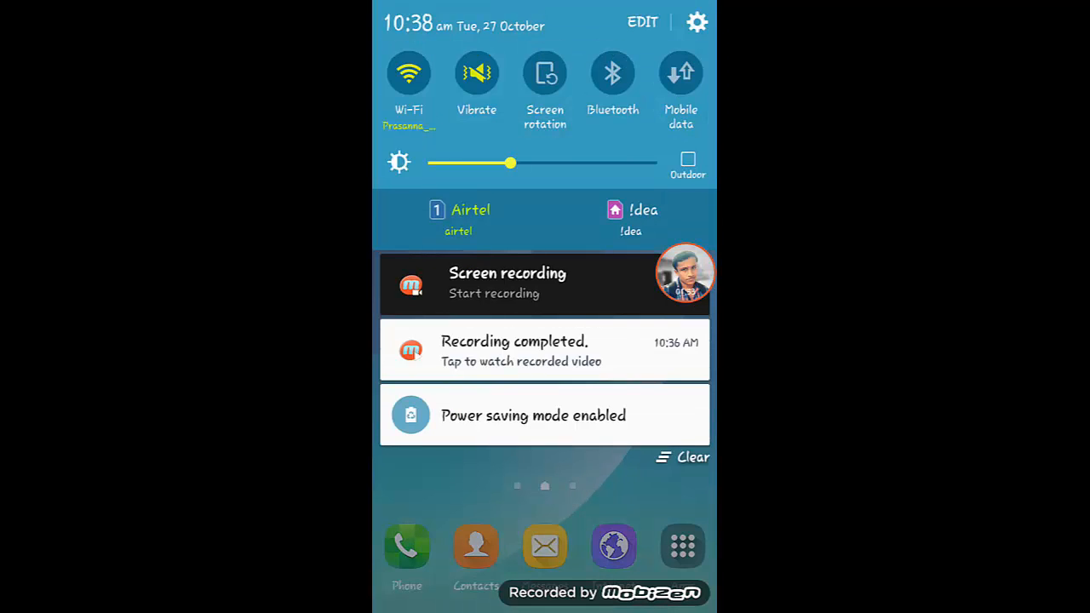
left_click(697, 20)
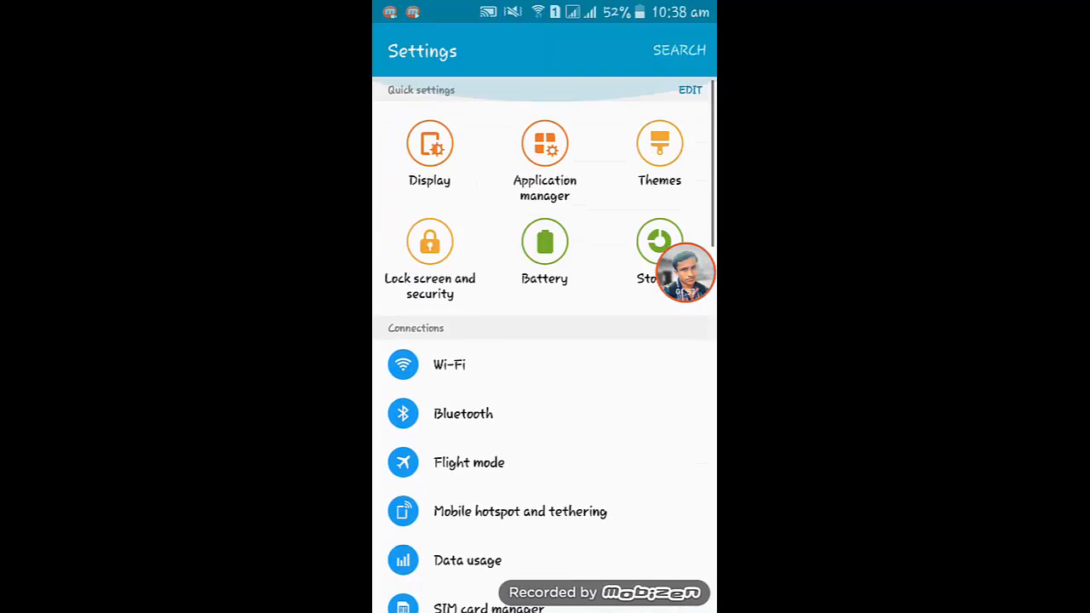
key("home")
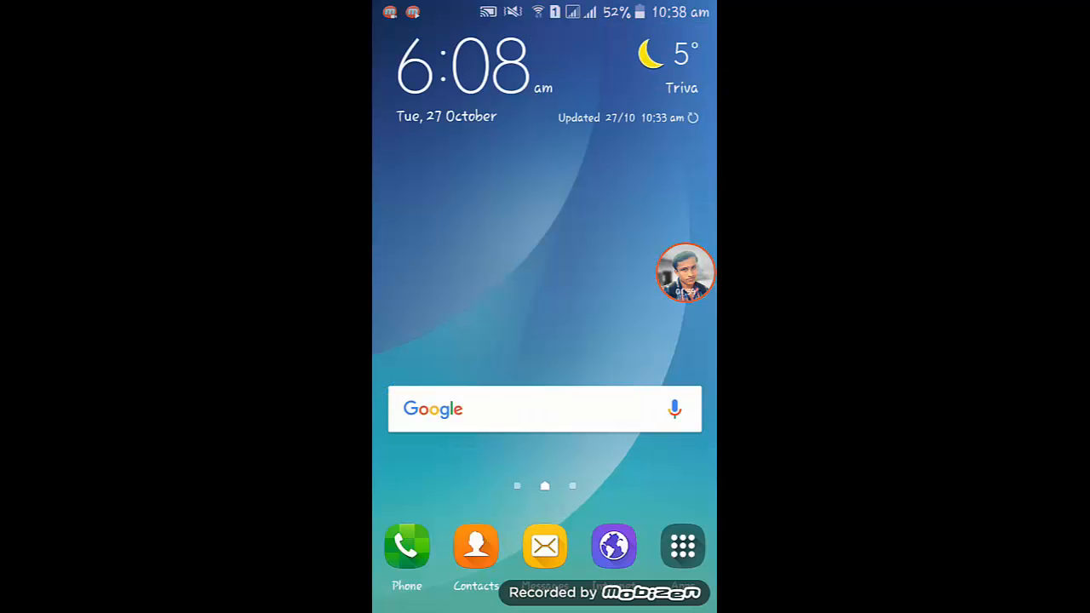